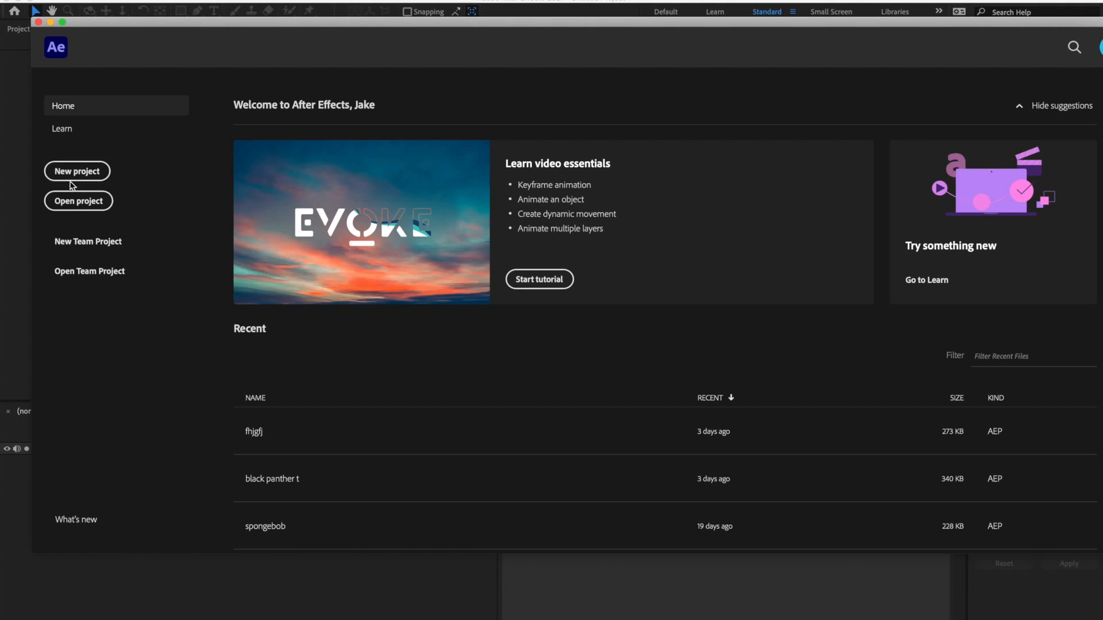
- Start a new After Effects project from the Home screen
click(77, 171)
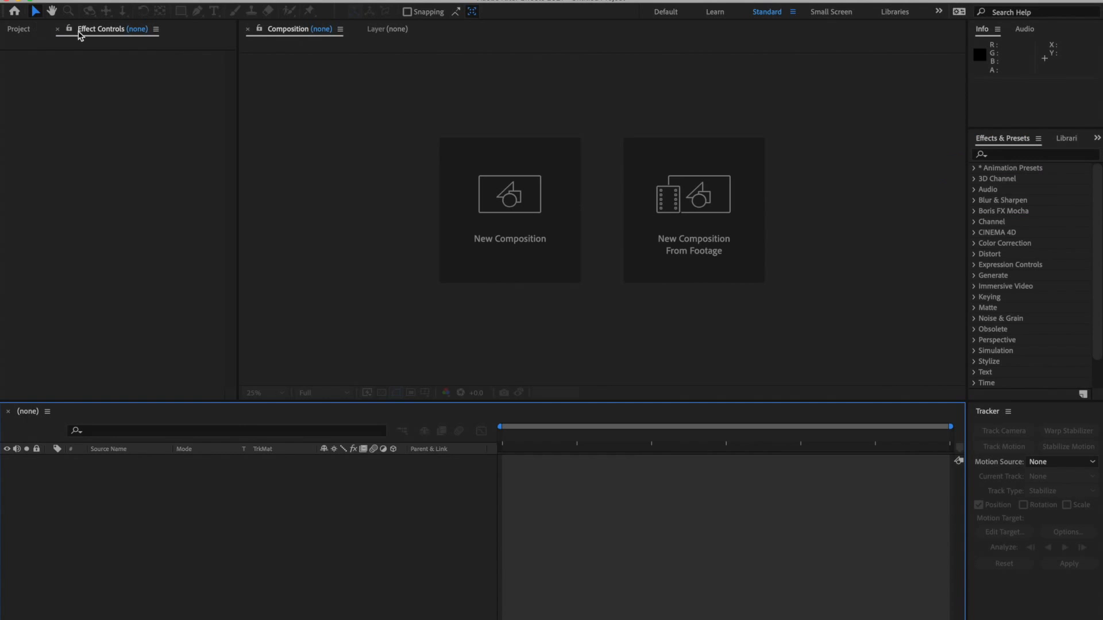
mouse_move(674, 17)
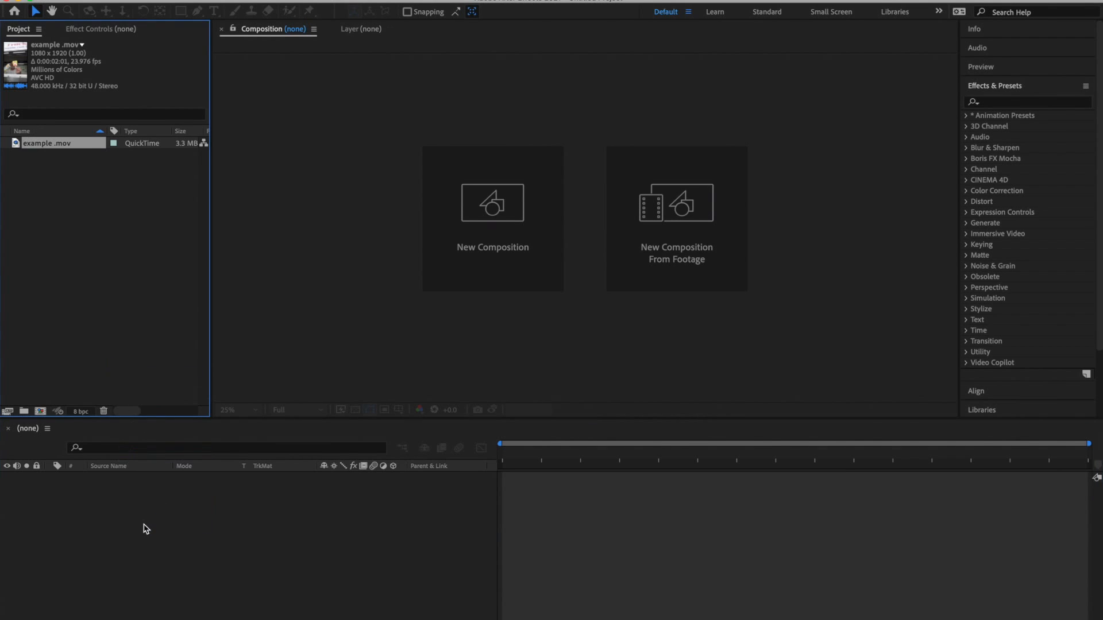
- Create a composition matching the example .mov clip's settings
click(675, 205)
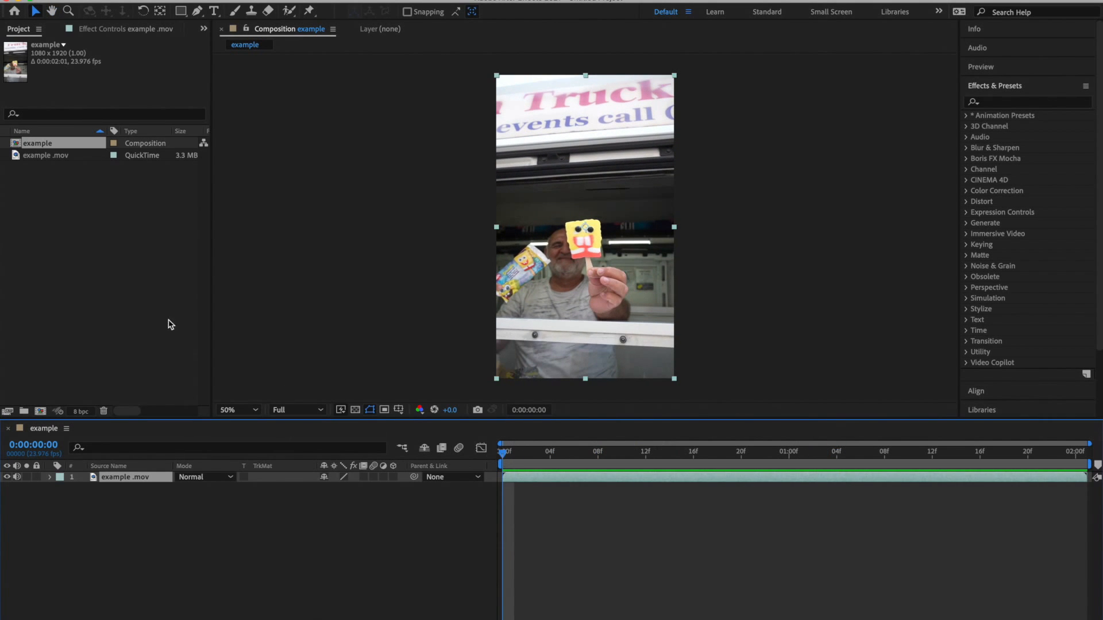
mouse_move(539, 358)
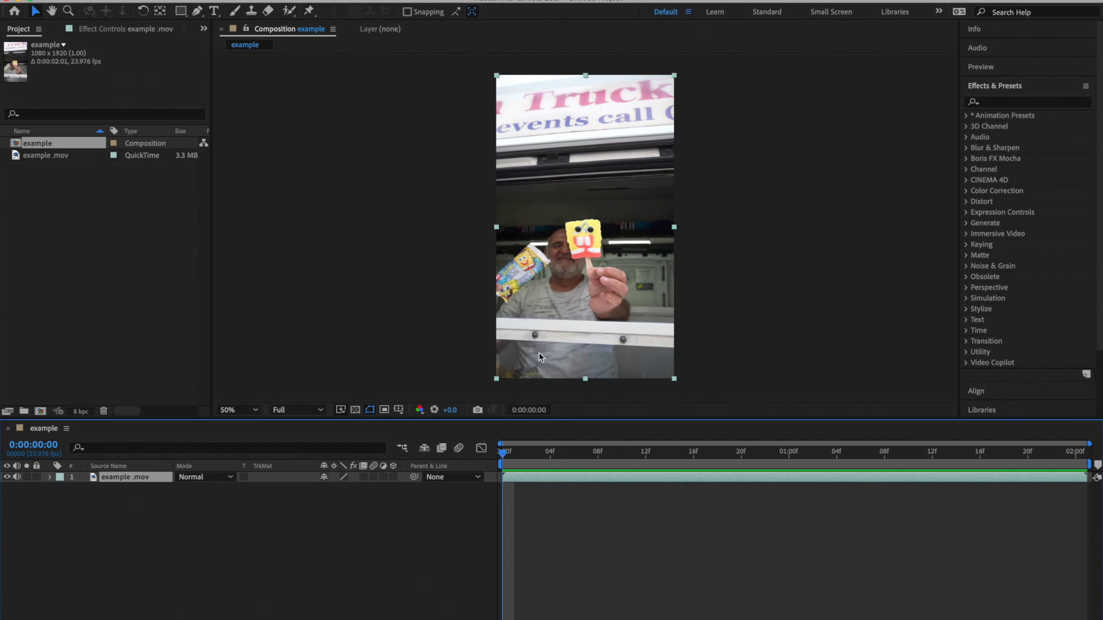
mouse_move(528, 478)
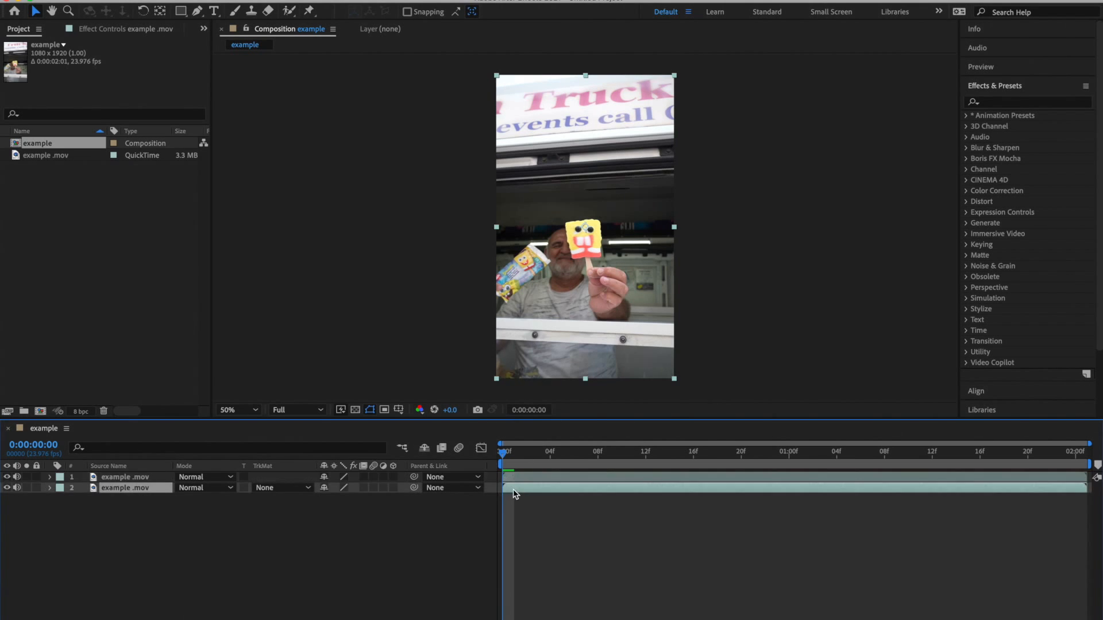
- Select the upper copy of the clip and move the playhead near the one-second mark
click(126, 477)
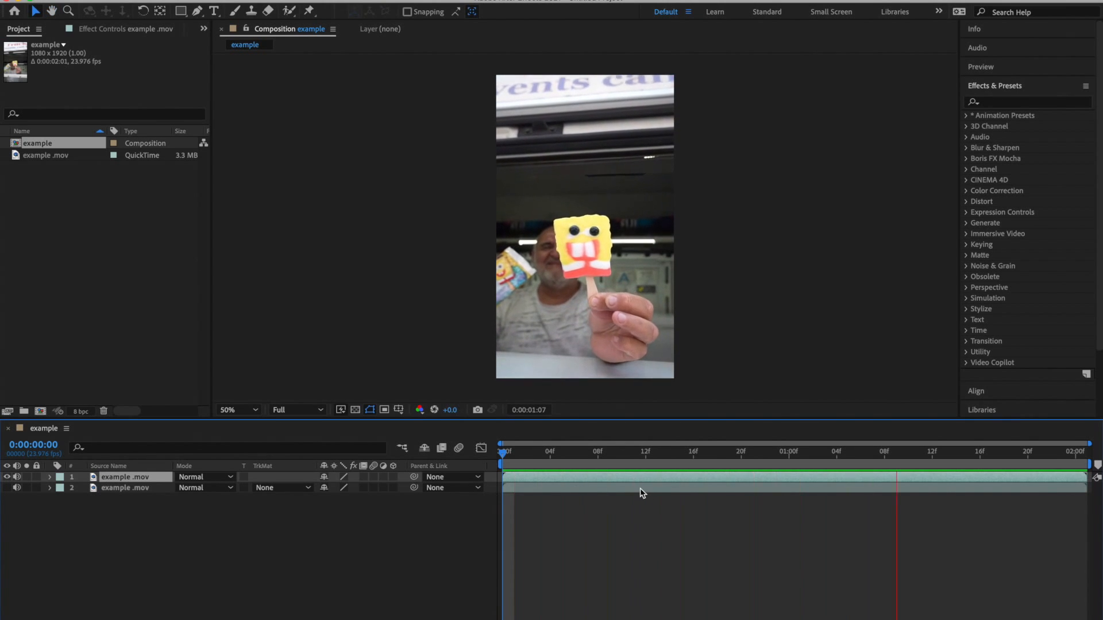
click(506, 450)
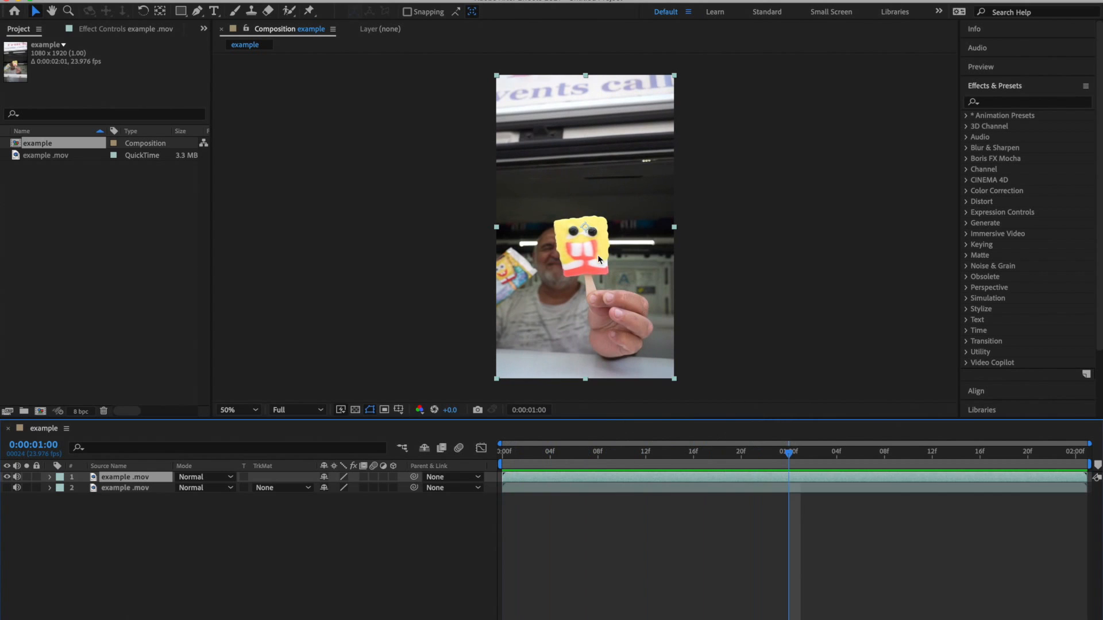
mouse_move(745, 415)
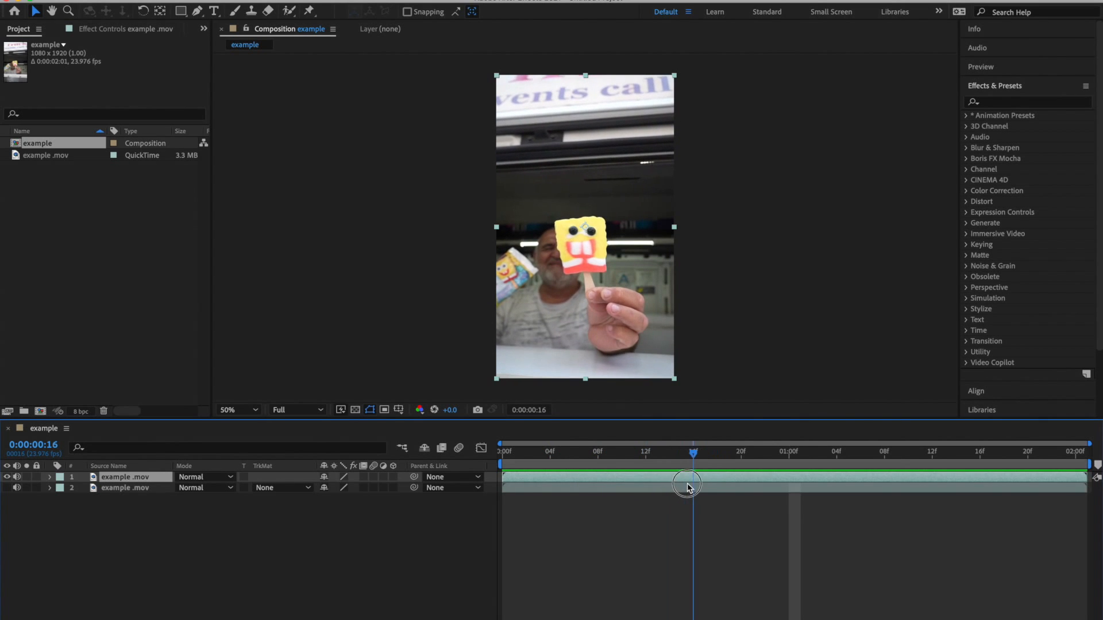
mouse_move(463, 250)
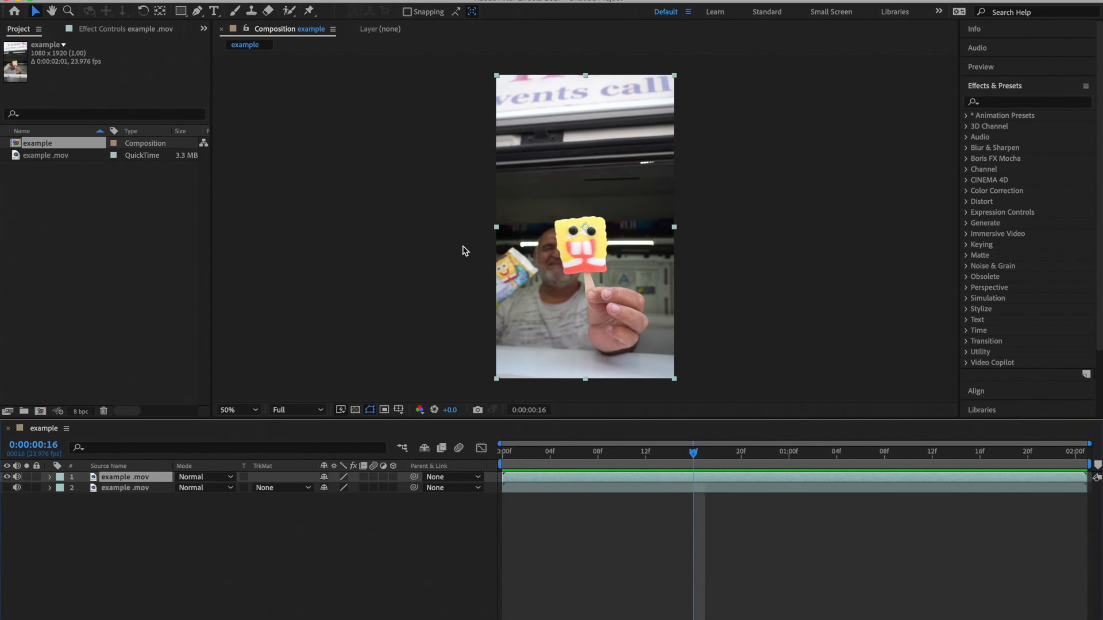
- Step the Composition panel magnification through 50% and 200% to settle on 100%
click(234, 410)
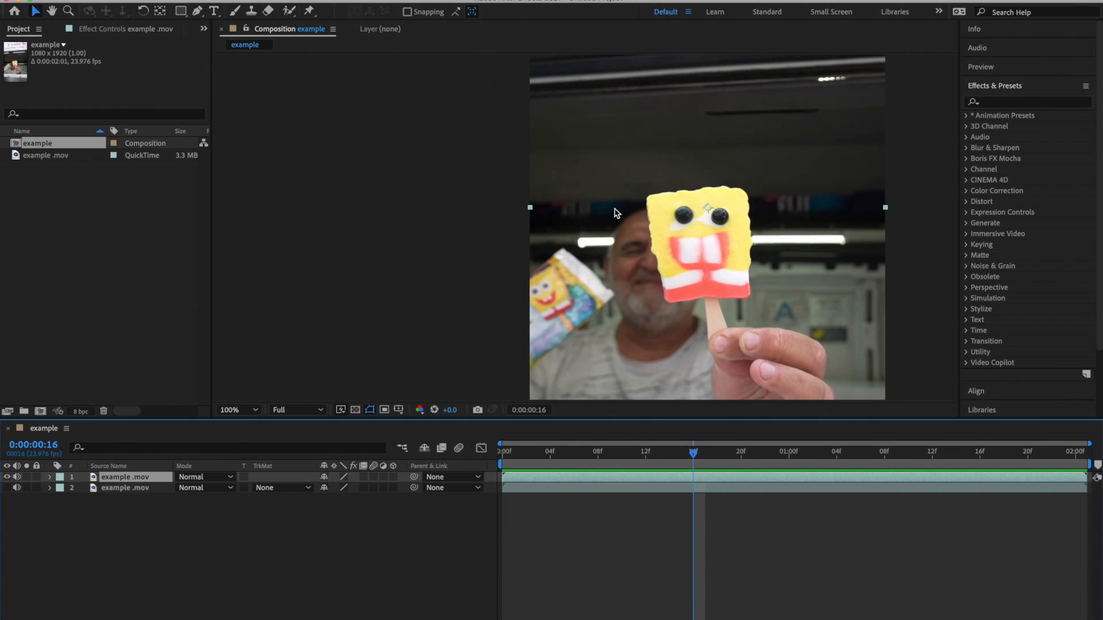
click(238, 411)
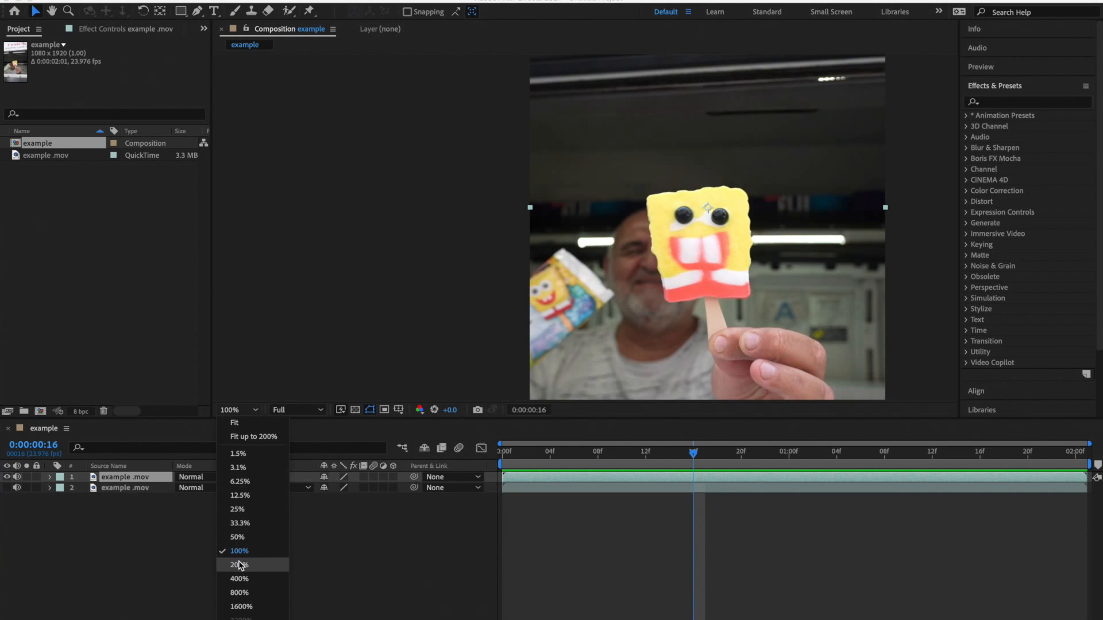
click(237, 537)
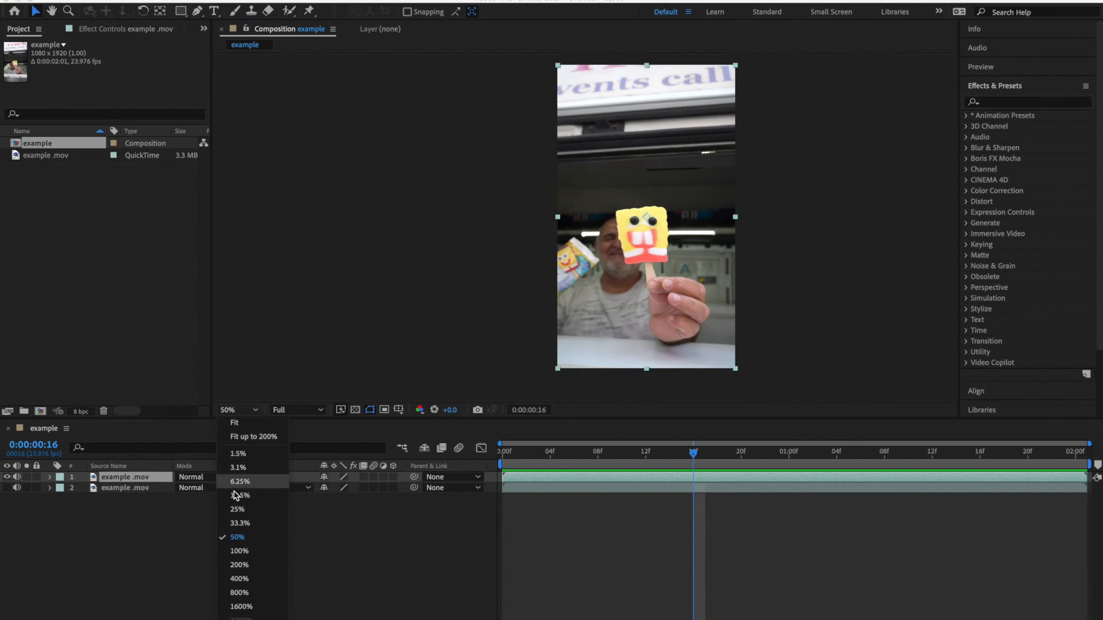
mouse_move(252, 436)
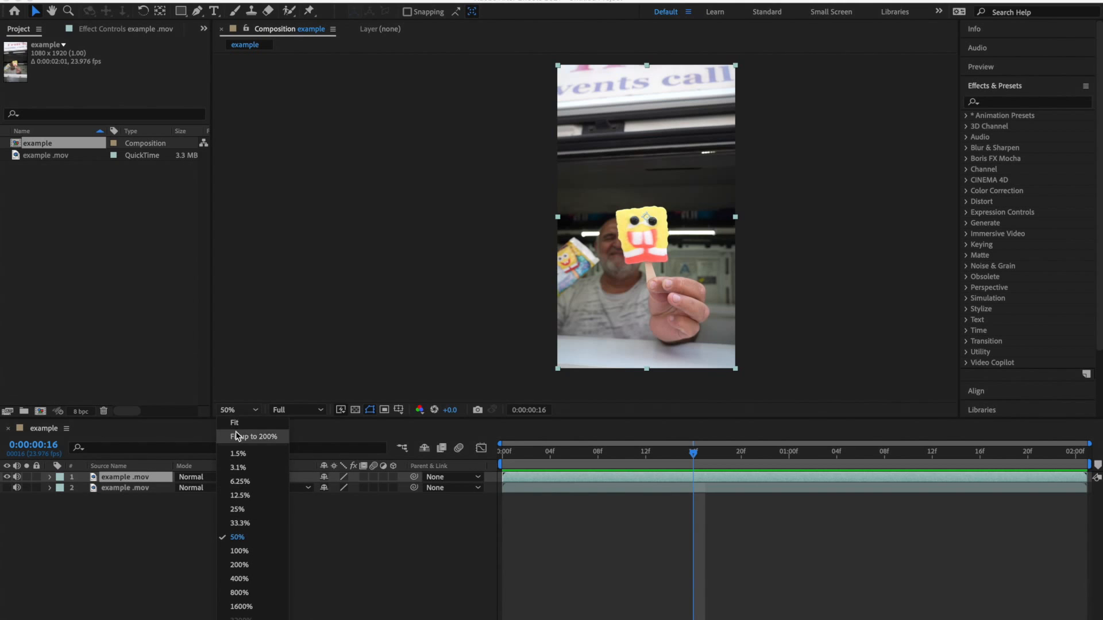
click(253, 437)
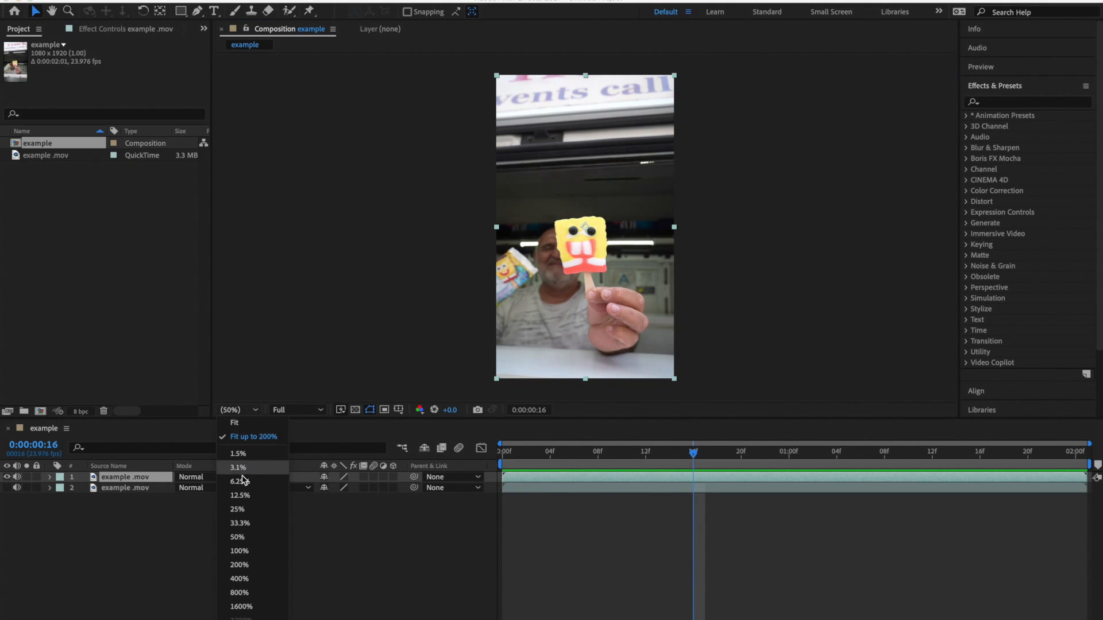
click(239, 551)
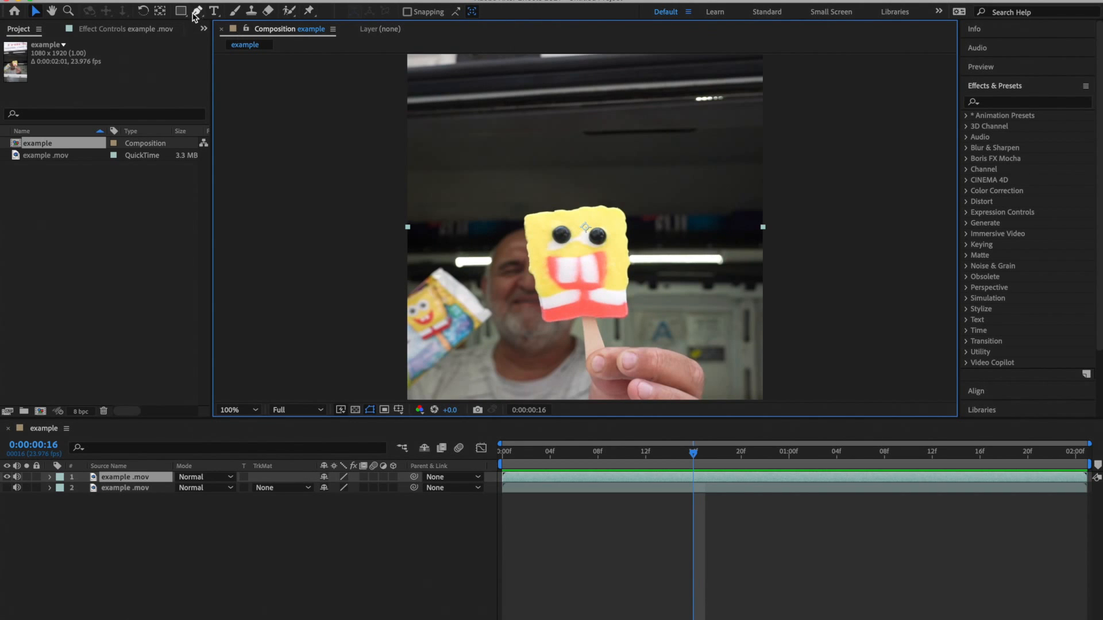
- Draw Pen-tool masks around the lower part of each eye on the top layer
click(197, 12)
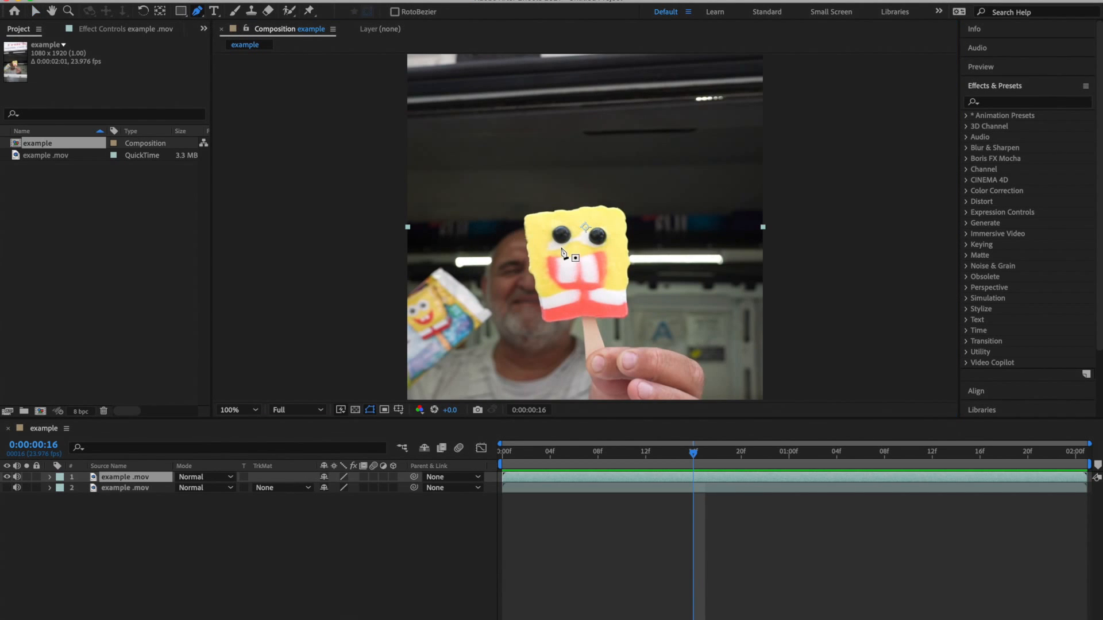
click(237, 410)
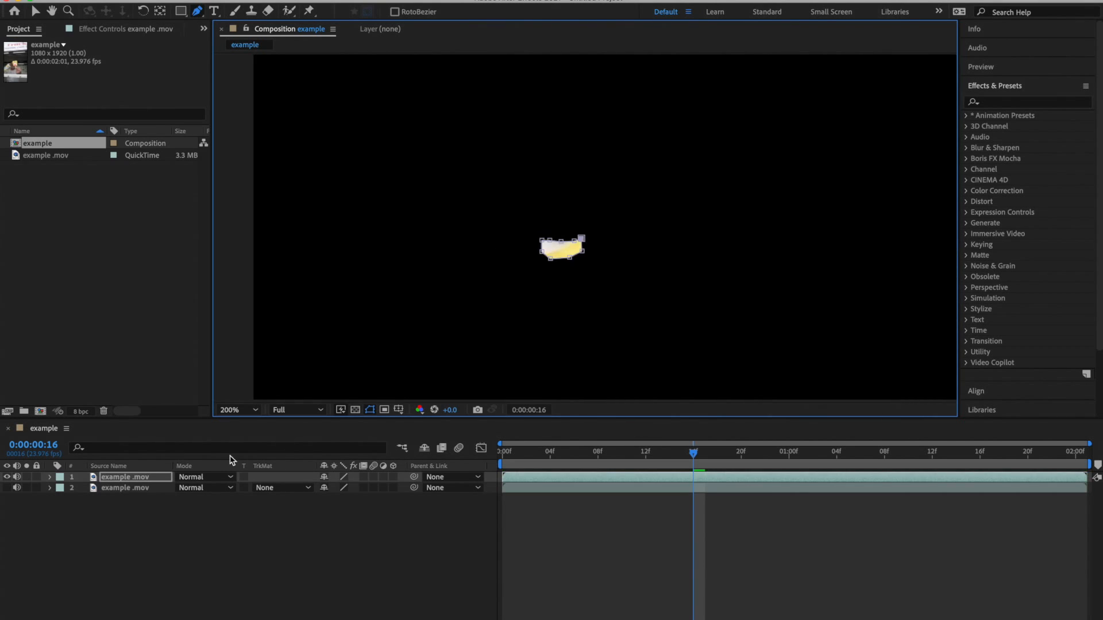
click(49, 476)
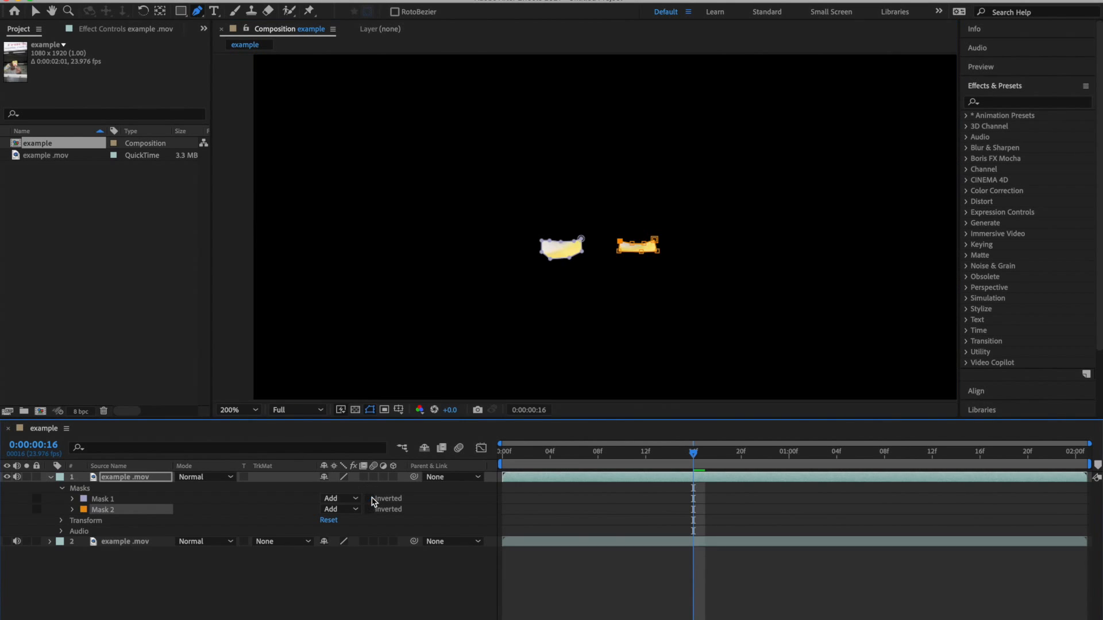
mouse_move(196, 525)
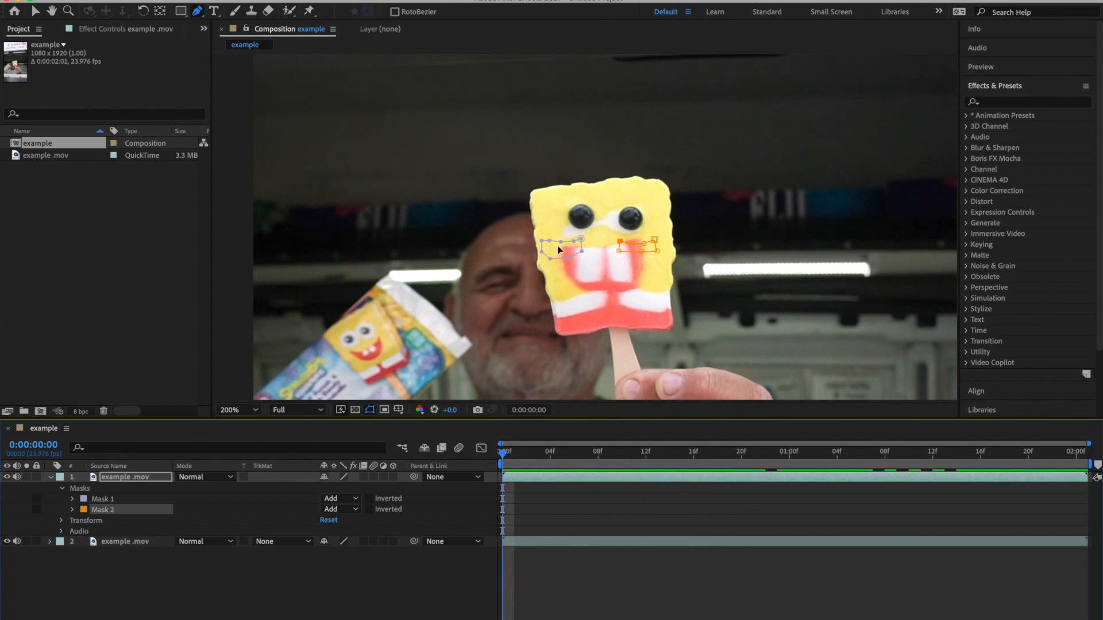
mouse_move(640, 243)
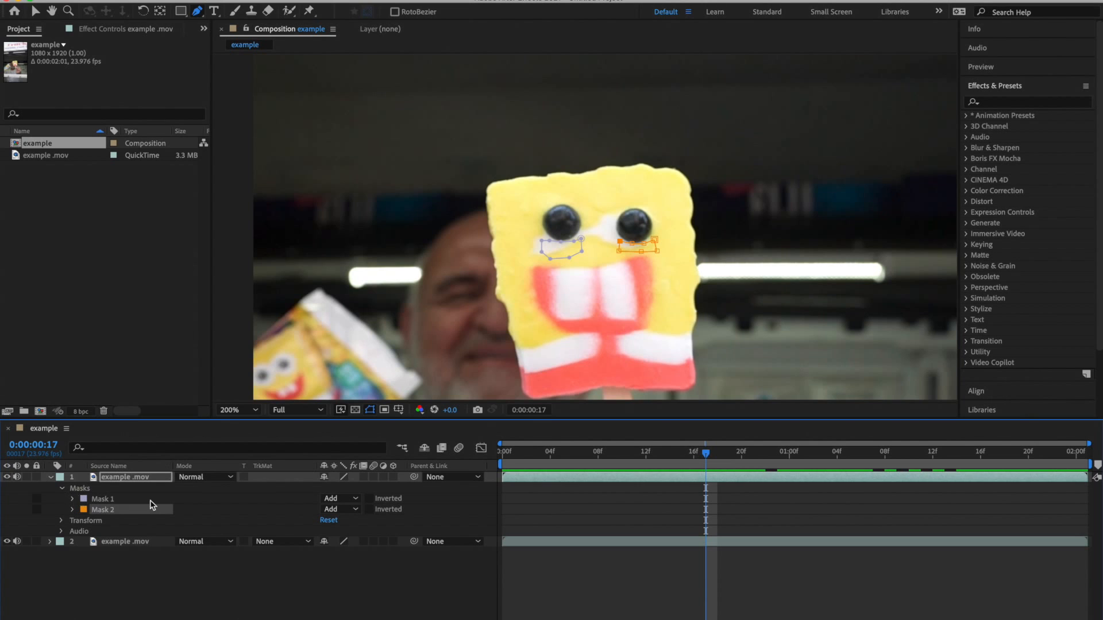
- Reveal the Mask 1 and Mask 2 path properties on the top layer at frame 17
click(72, 498)
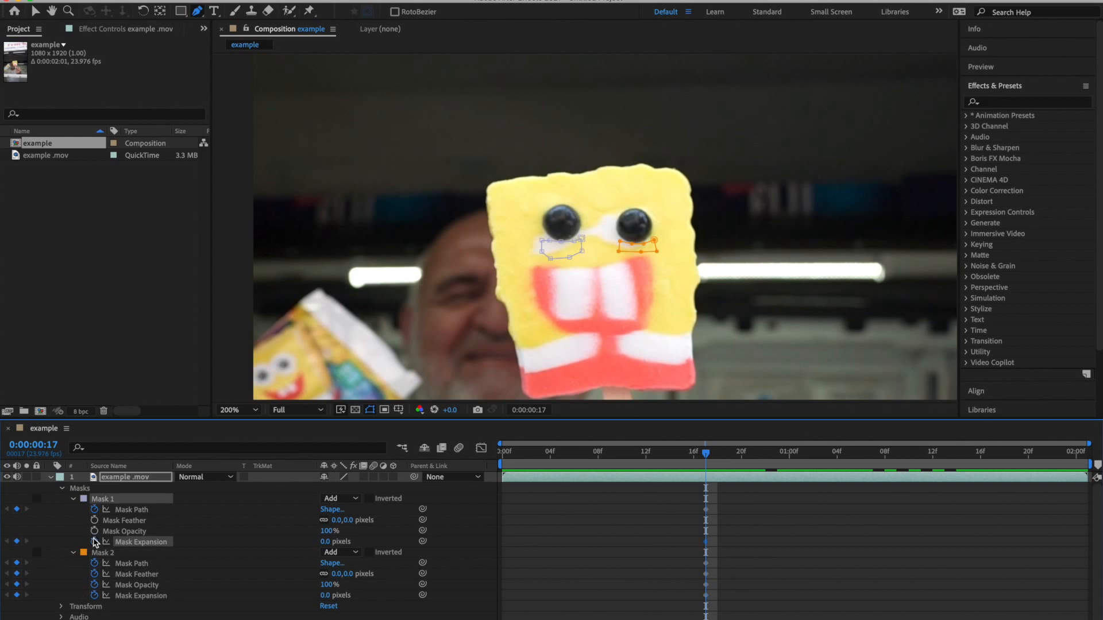
- Add Mask Path keyframes so both eye masks follow the moving eyes across the clip
click(137, 519)
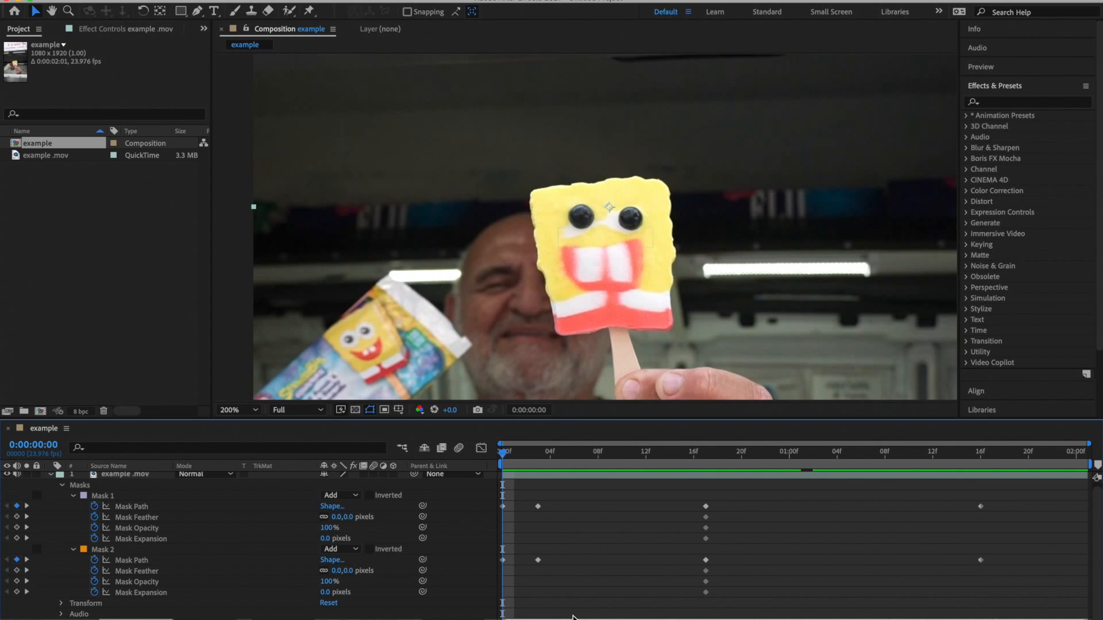
- Search Effects & Presets for 'liqui' to surface Distort > Liquify
click(1027, 102)
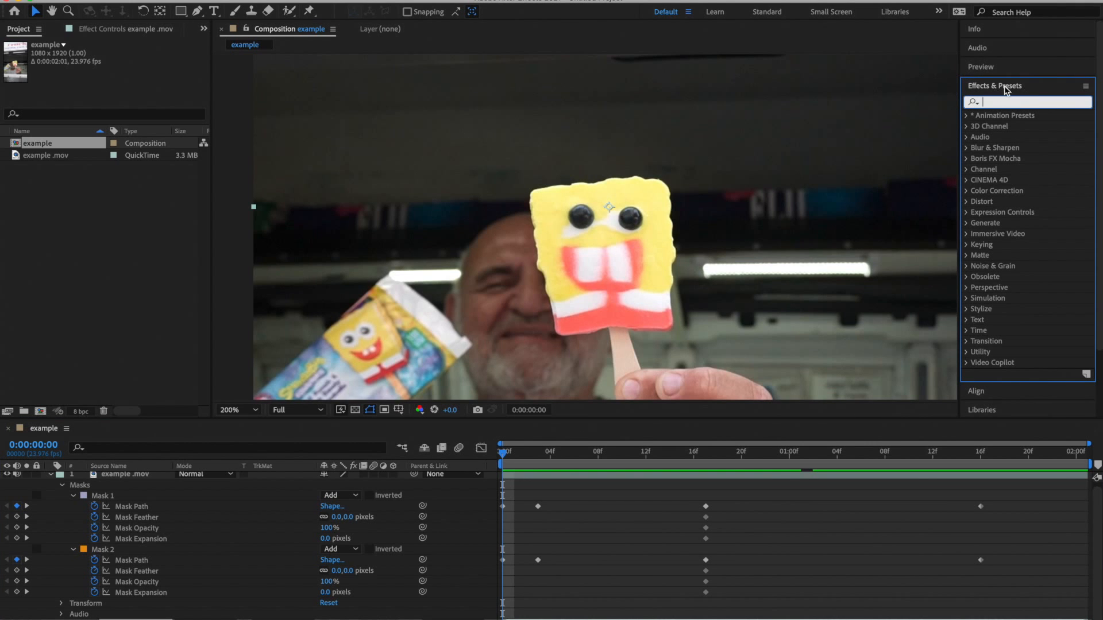
text(liqui)
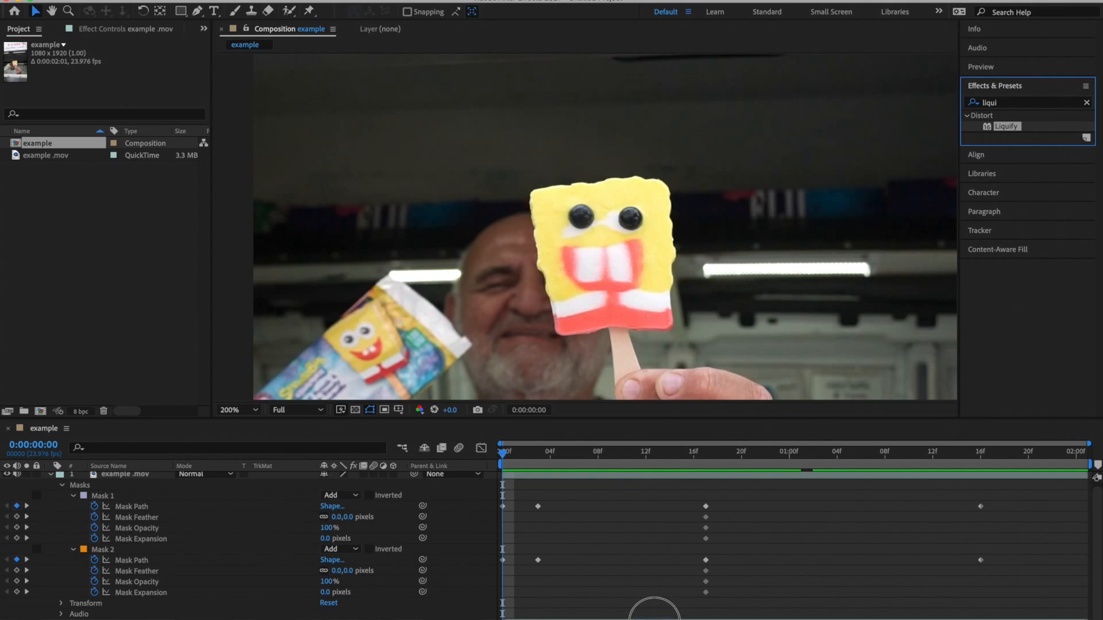
- Apply Liquify to the clip, choose the Warp brush and reveal its size and pressure settings
double_click(1006, 126)
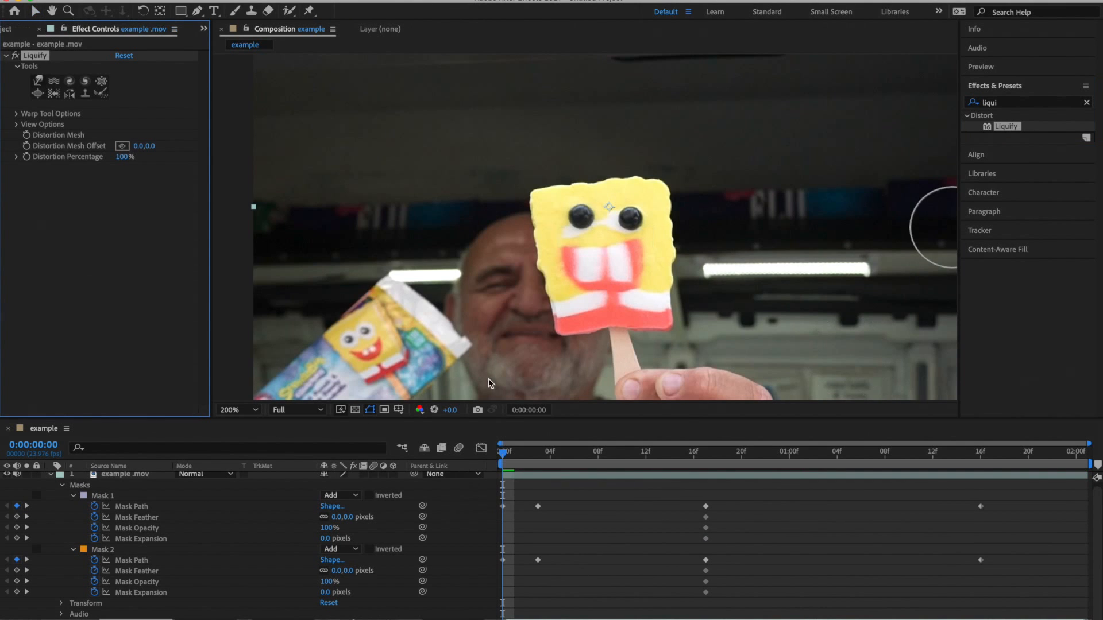
mouse_move(314, 204)
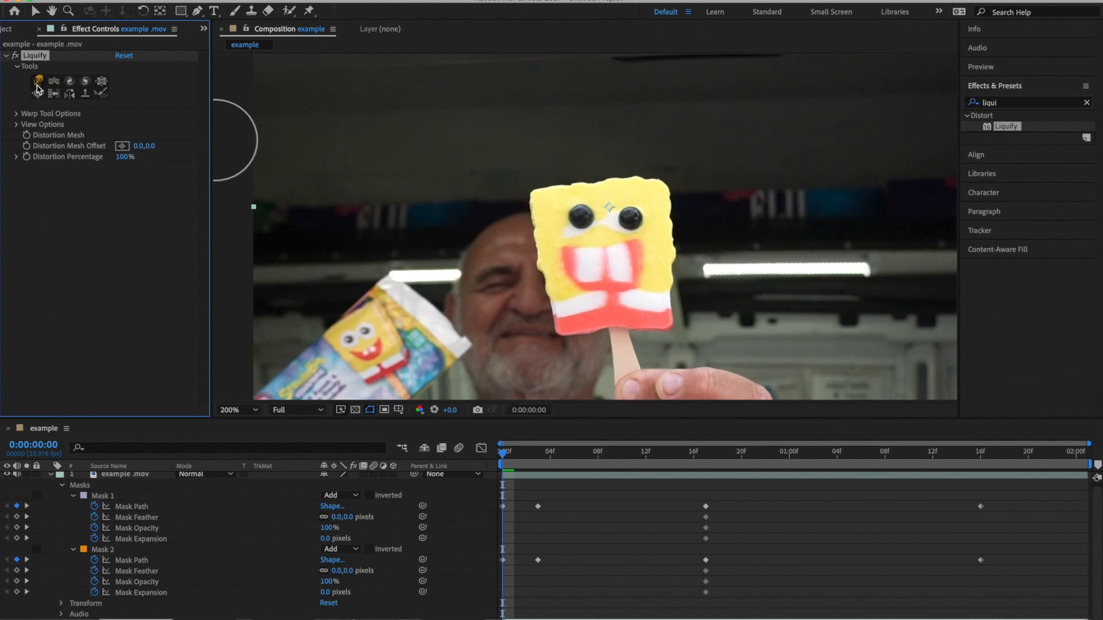
click(39, 81)
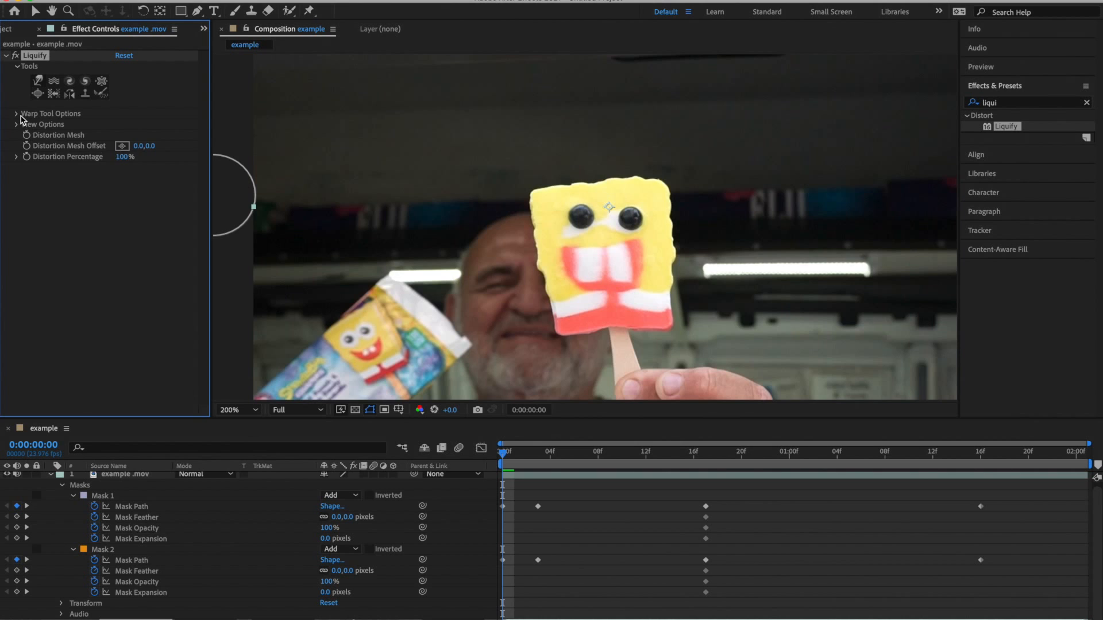
click(16, 114)
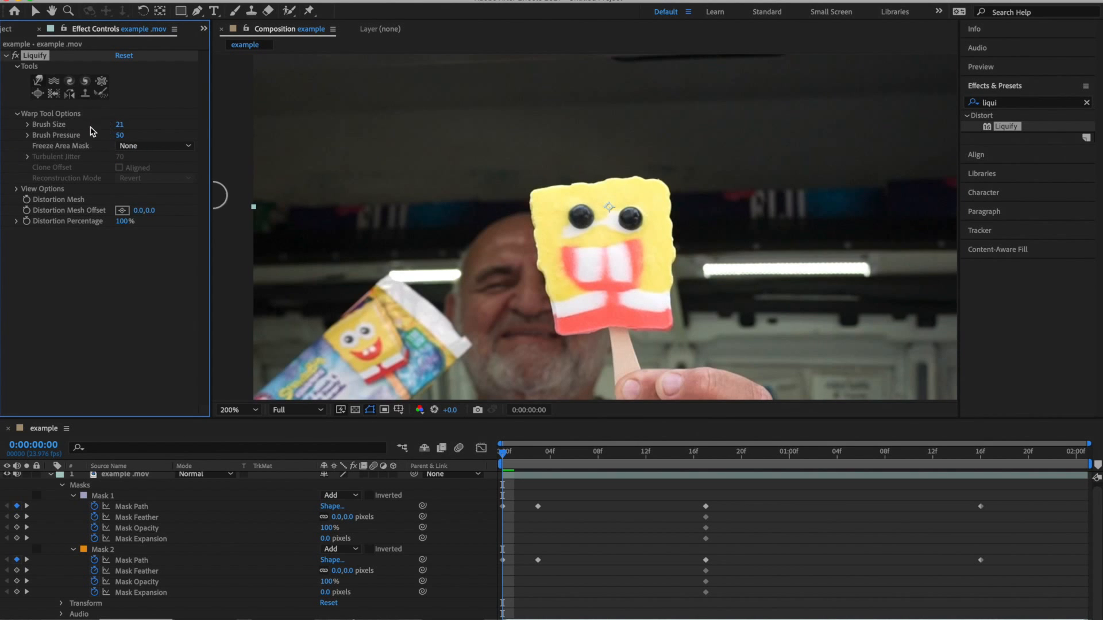
mouse_move(553, 378)
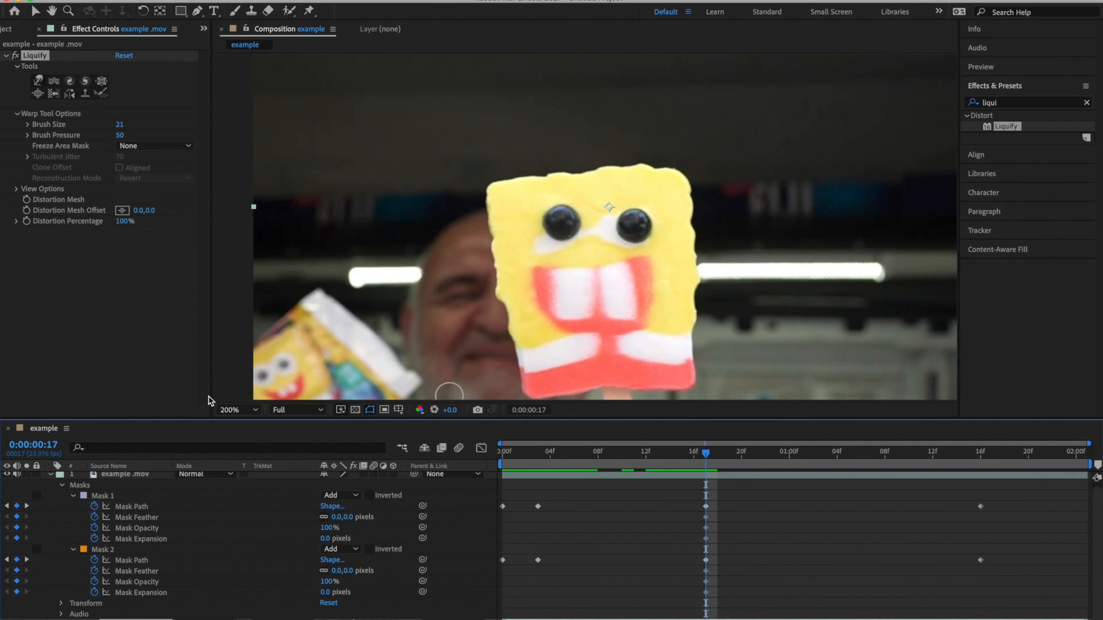
- Set the Composition panel magnification to 200% on the popsicle's face
click(237, 409)
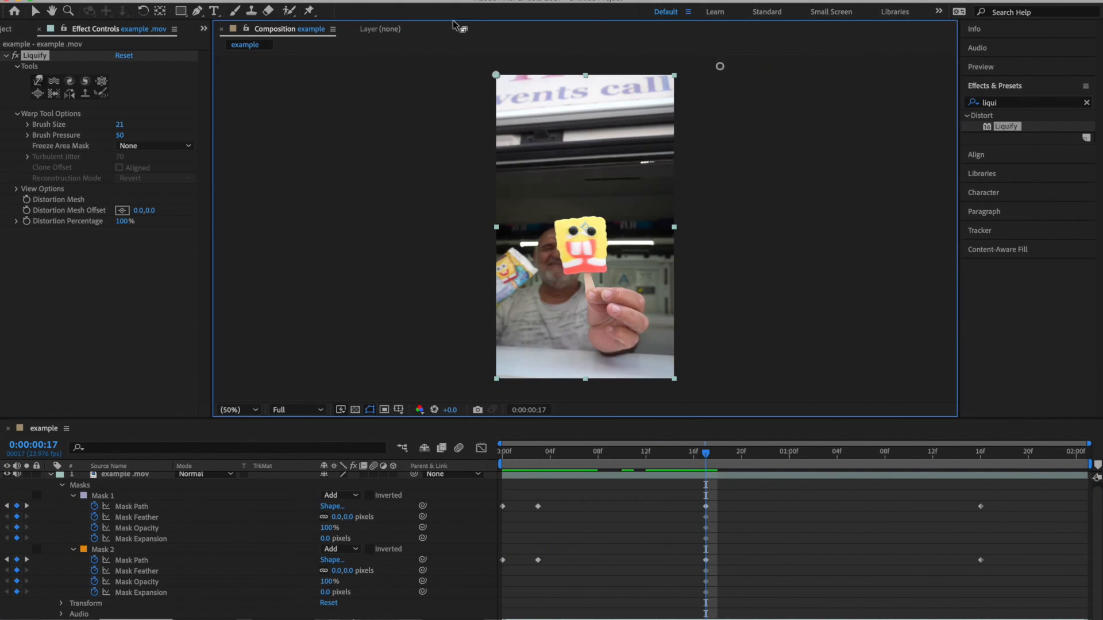
mouse_move(236, 410)
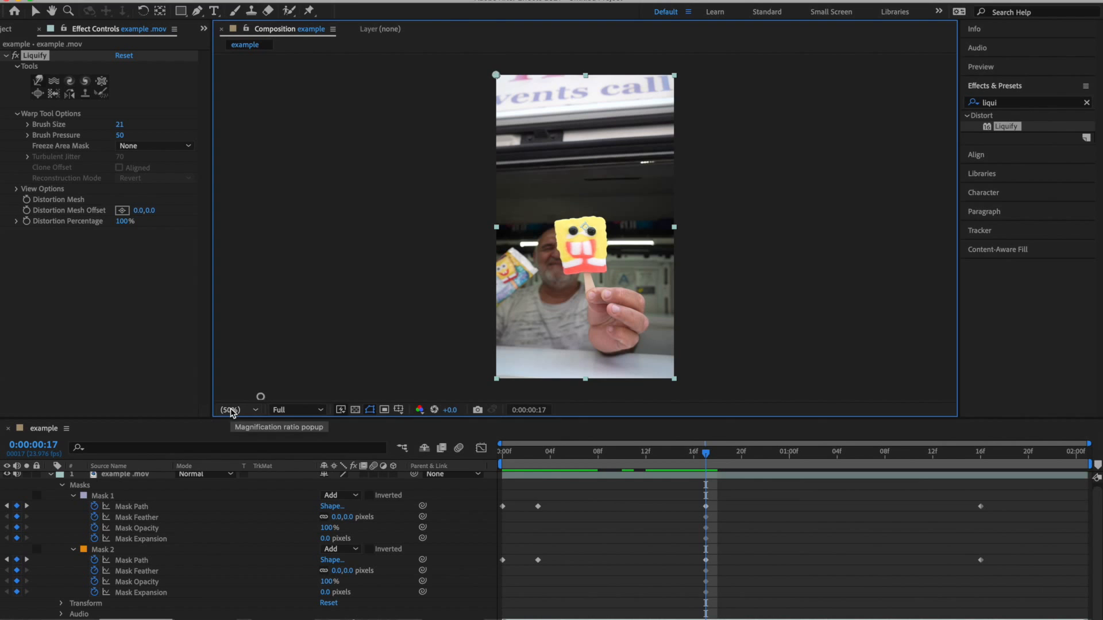
mouse_move(241, 445)
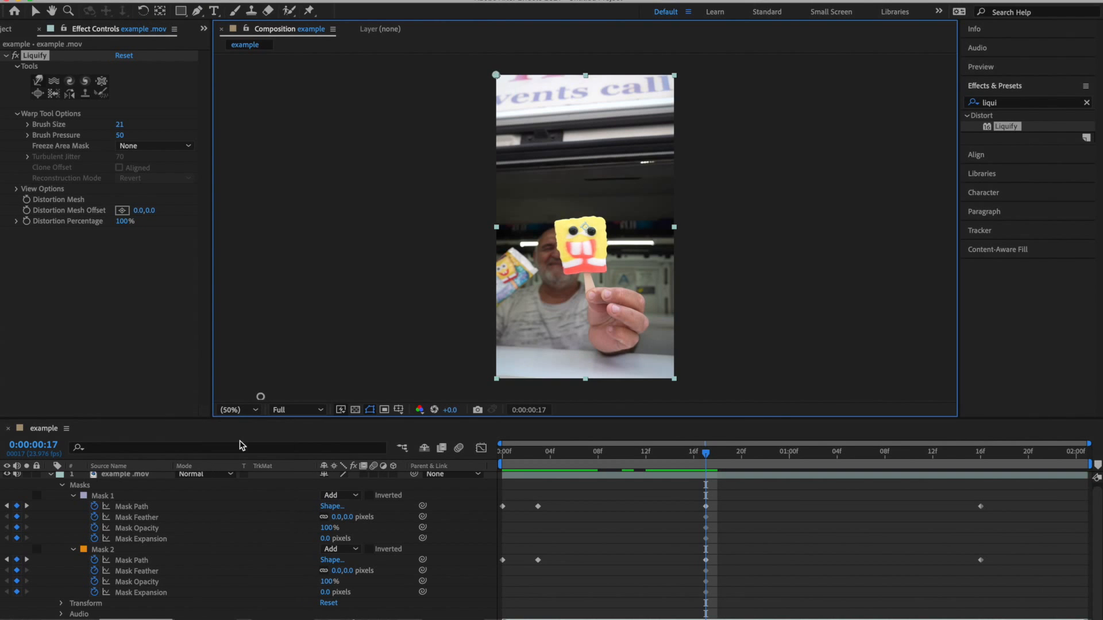
click(236, 409)
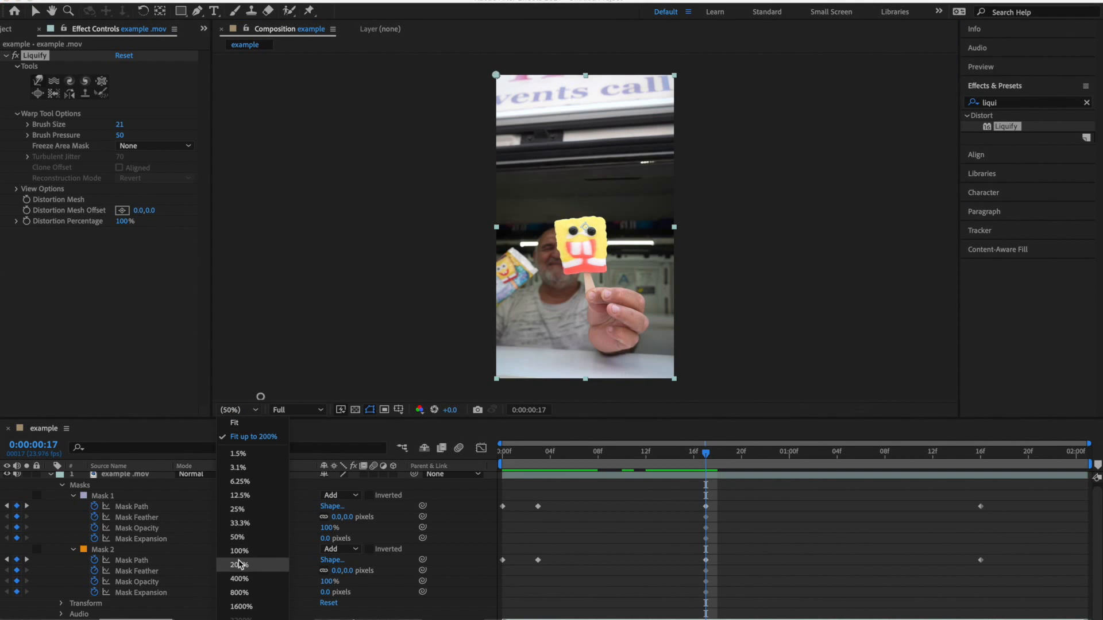
click(239, 566)
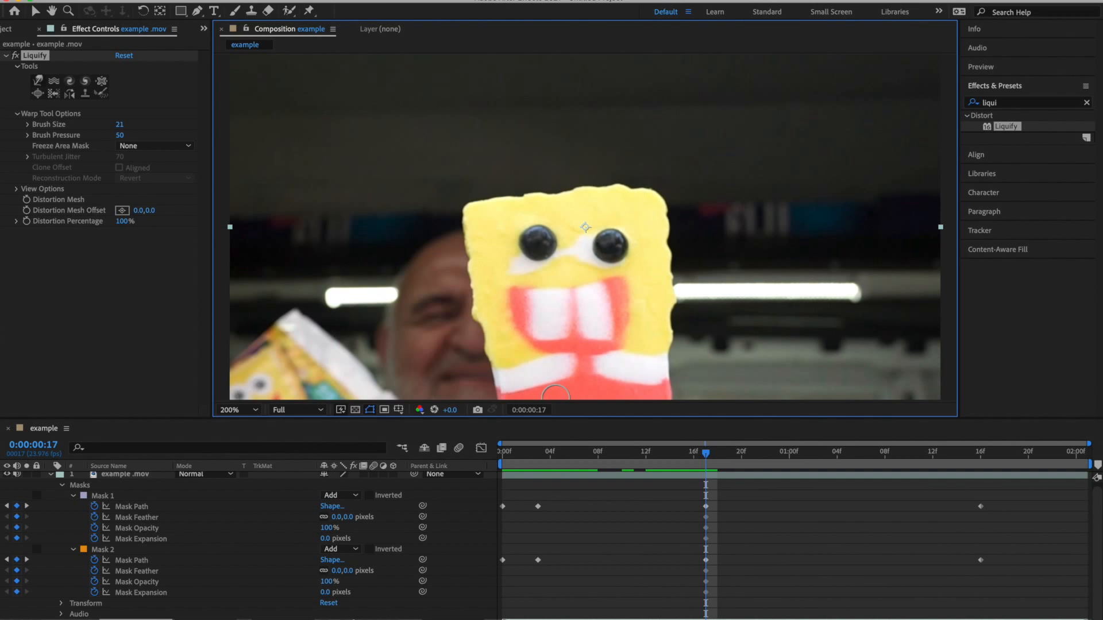
mouse_move(534, 220)
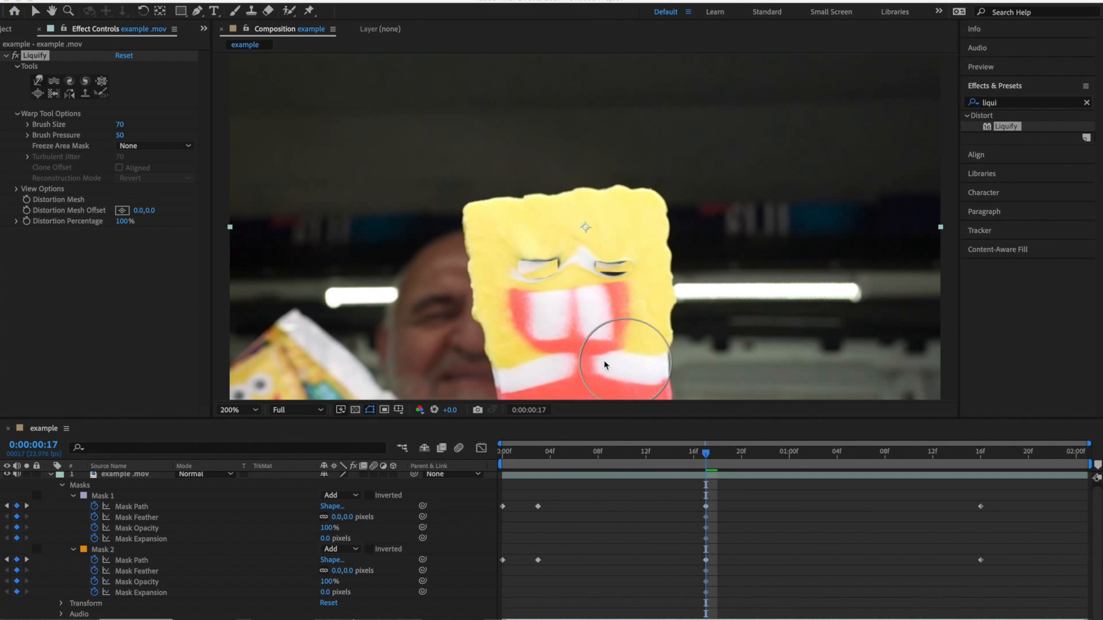
mouse_move(601, 256)
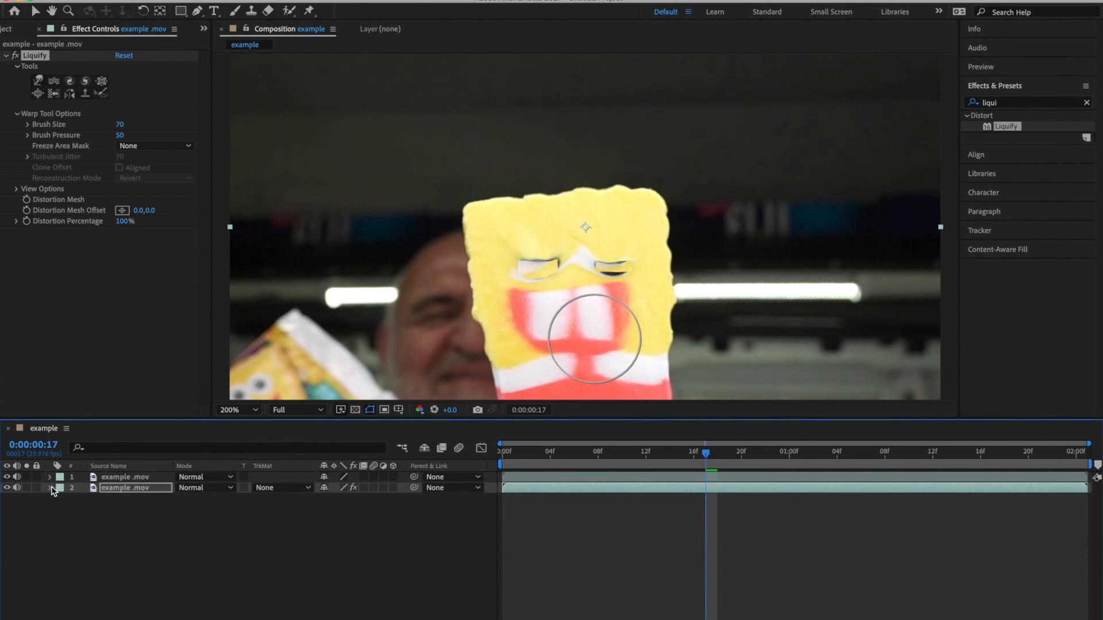
- Enable keyframing on Liquify's Distortion Percentage in the second layer
click(49, 488)
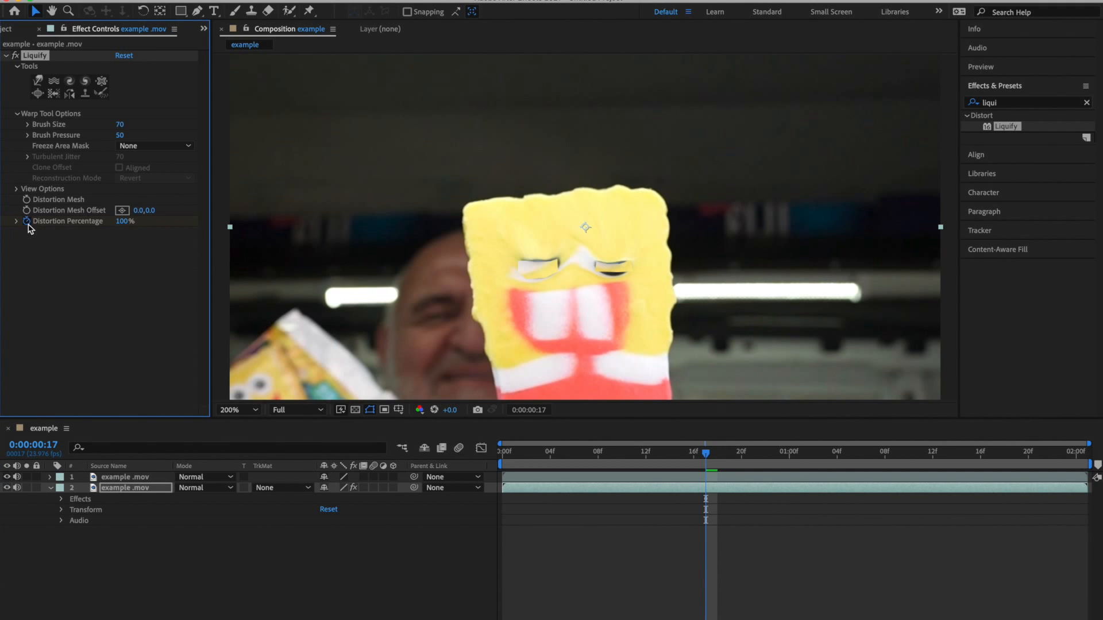
click(40, 477)
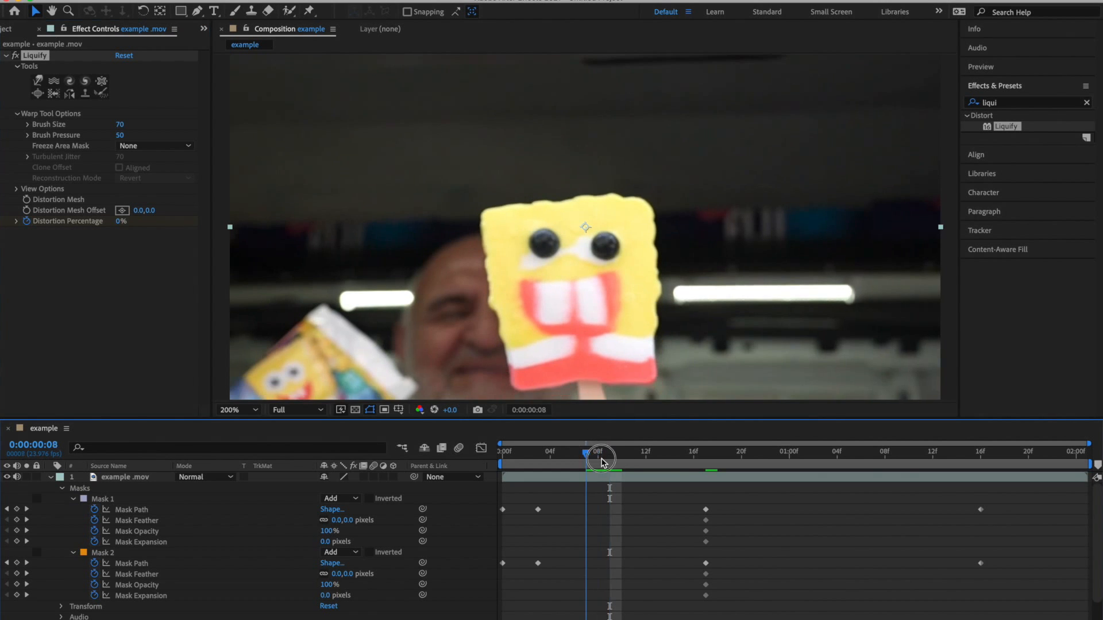
- Move the playhead to frames 8 and 9 to place the 0% and 100% distortion keyframes
click(601, 458)
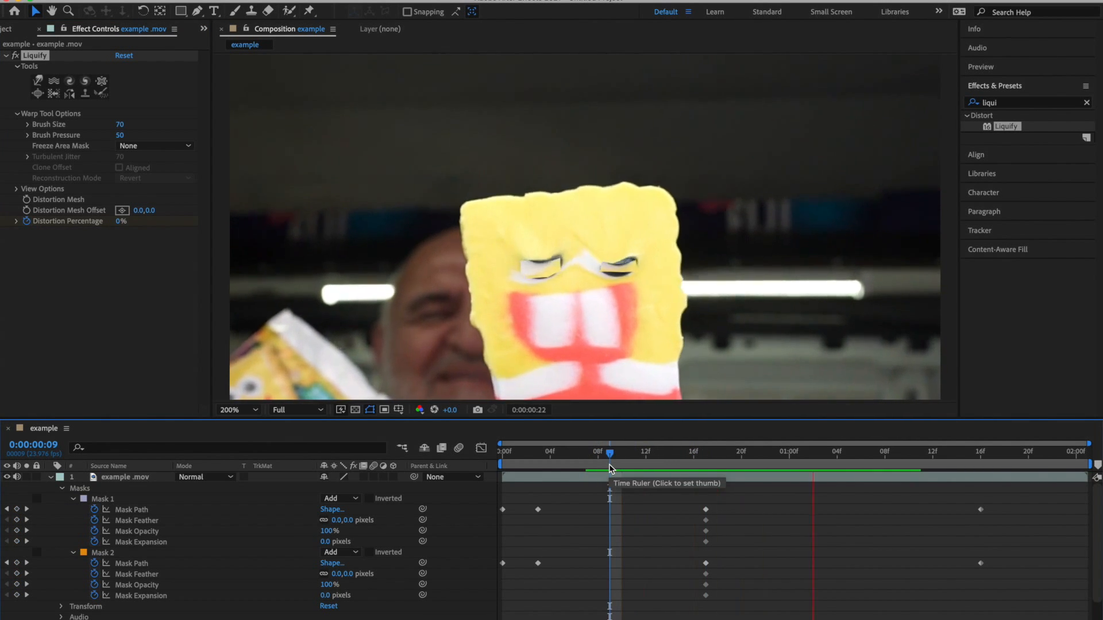
click(512, 451)
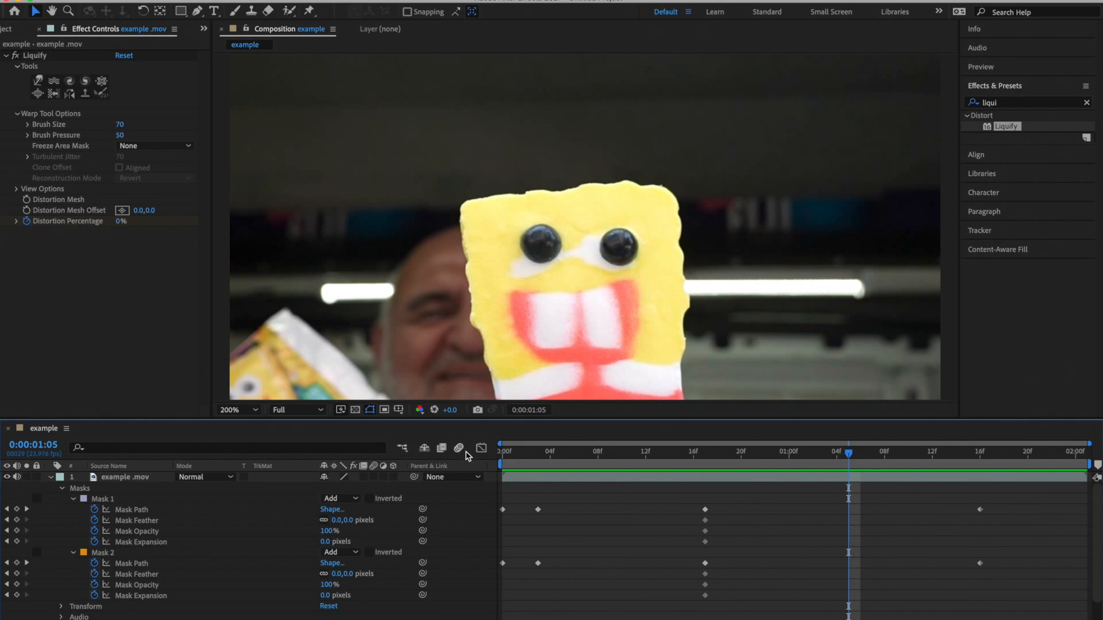
mouse_move(373, 466)
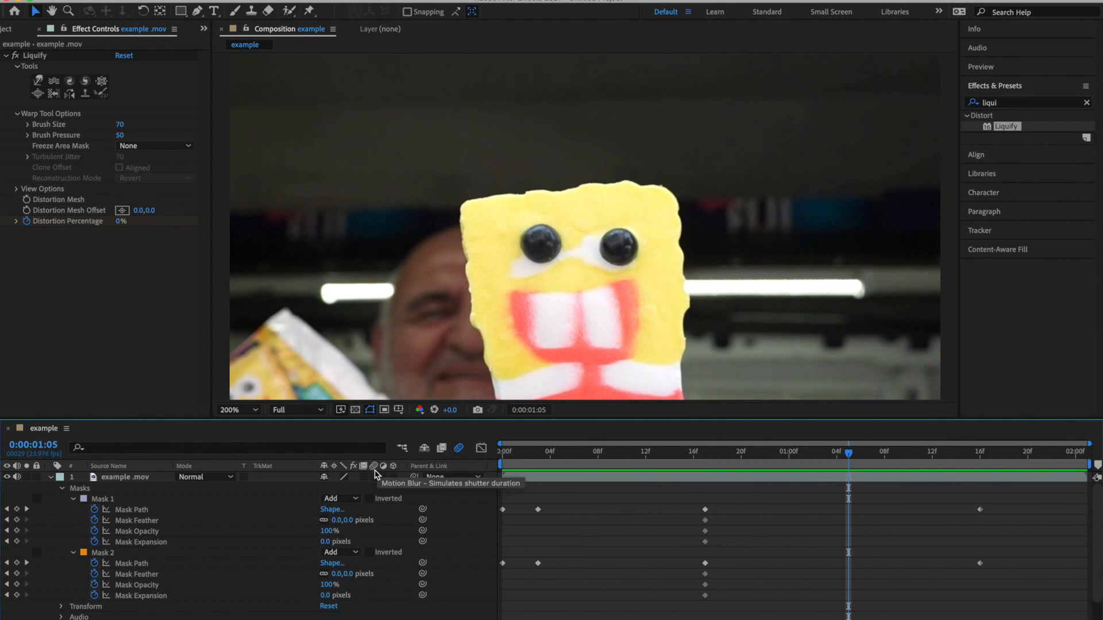
mouse_move(375, 467)
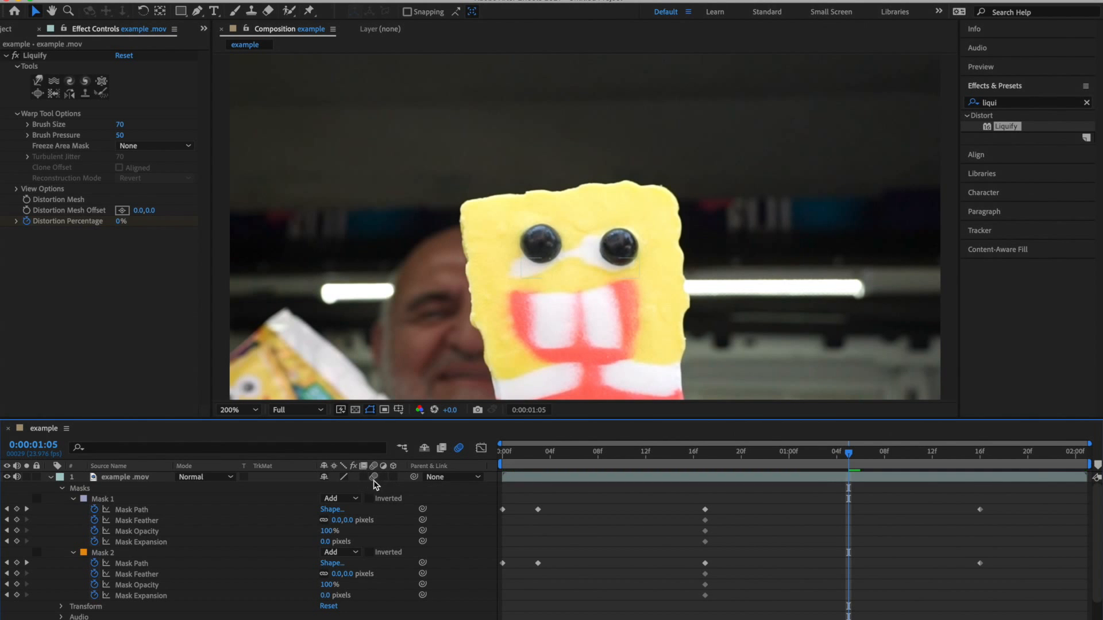
- Enable motion blur for the popsicle .mov layer and the composition
click(658, 451)
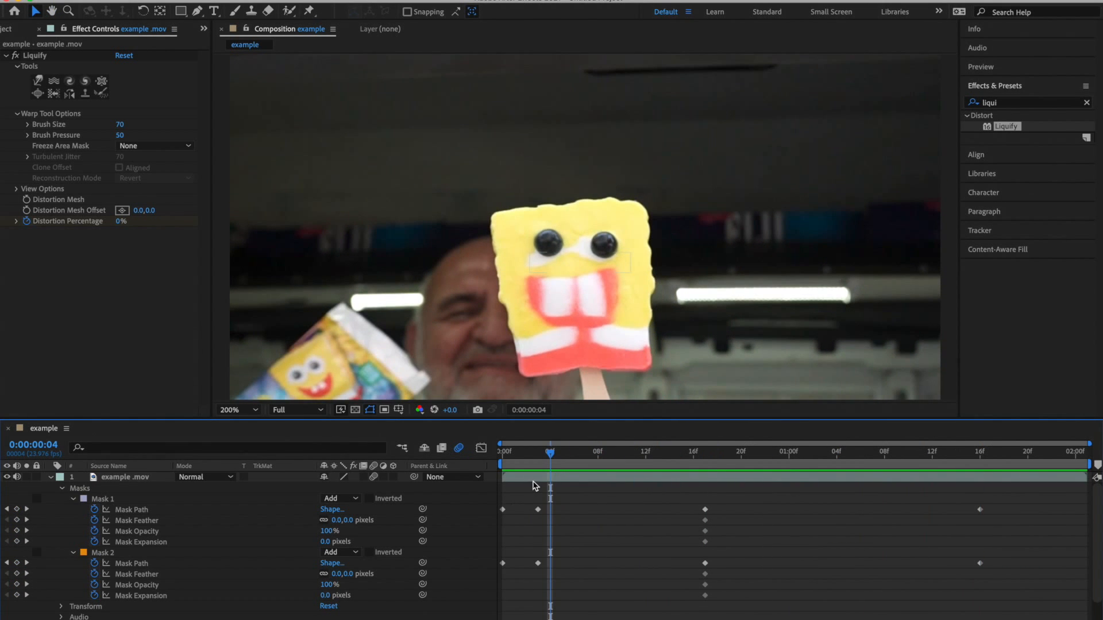
- Feather the eye masks 53 px and 104 px and Easy Ease their keyframes
click(253, 410)
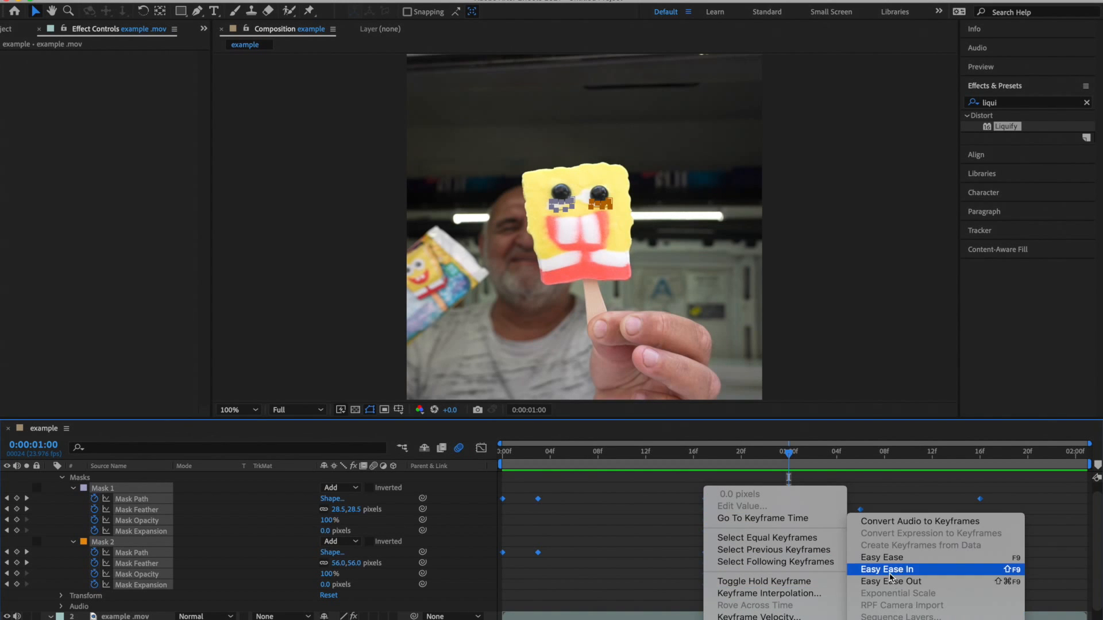
click(885, 570)
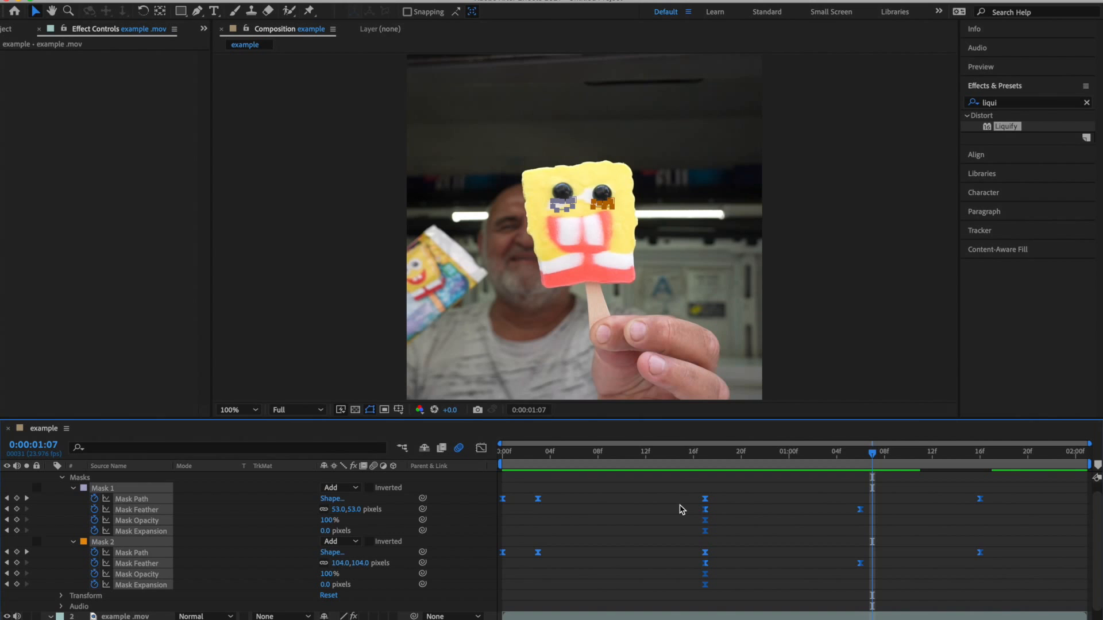
mouse_move(805, 482)
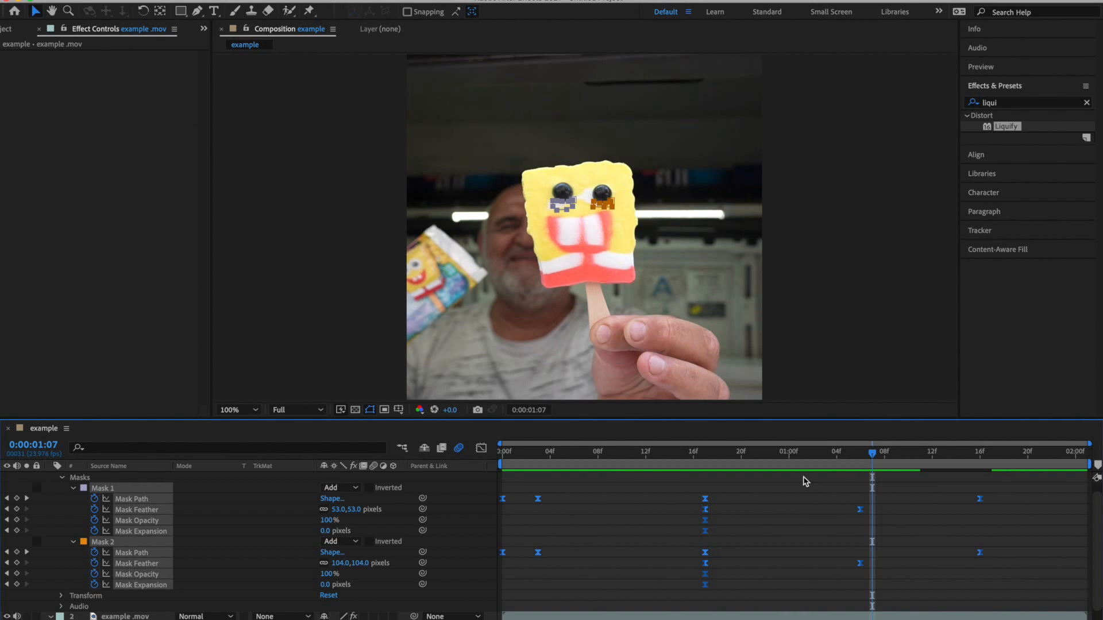
click(800, 451)
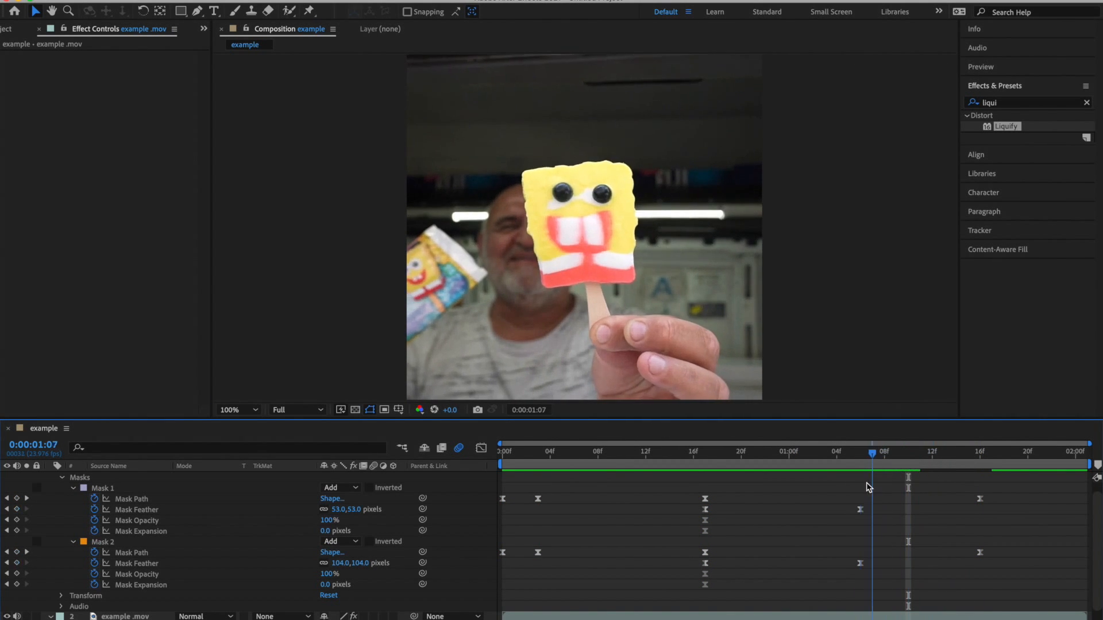
click(872, 475)
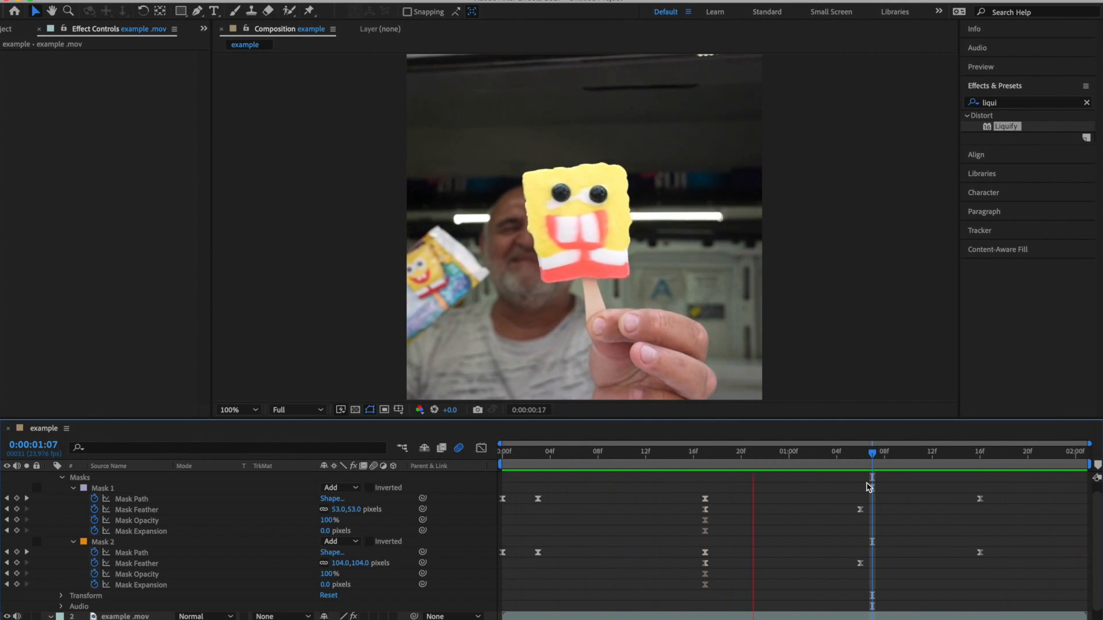